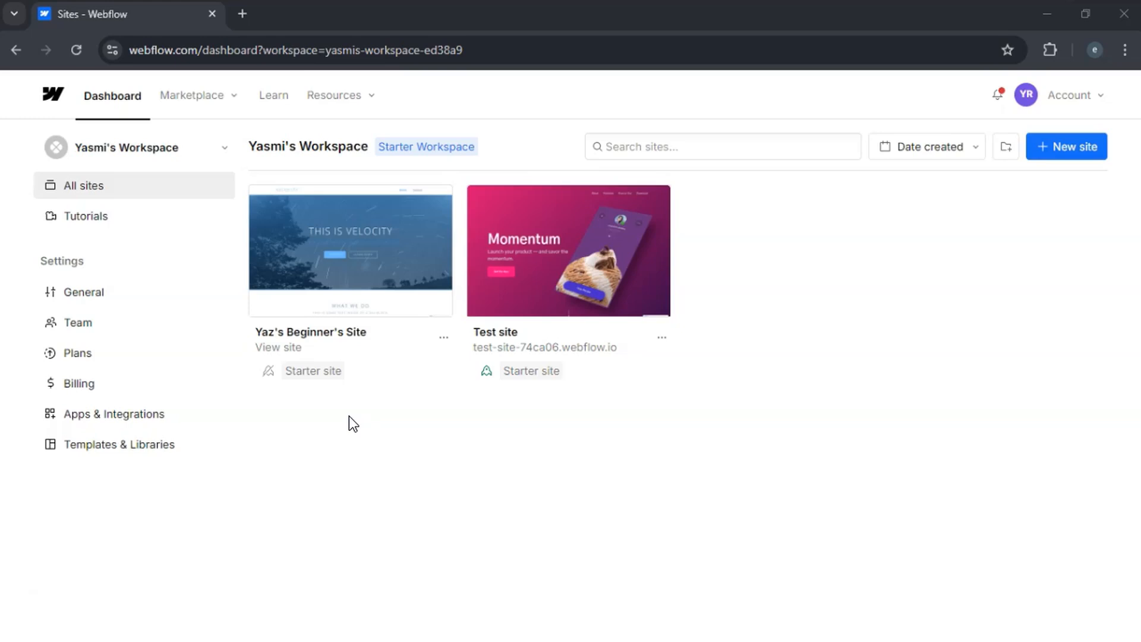
mouse_move(403, 442)
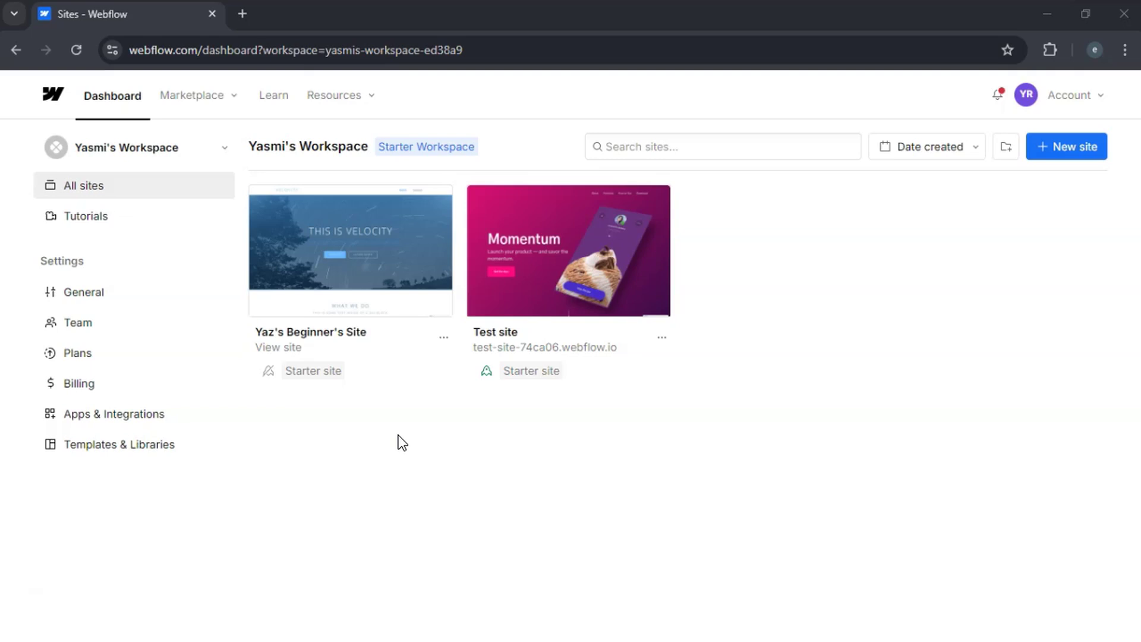
mouse_move(419, 442)
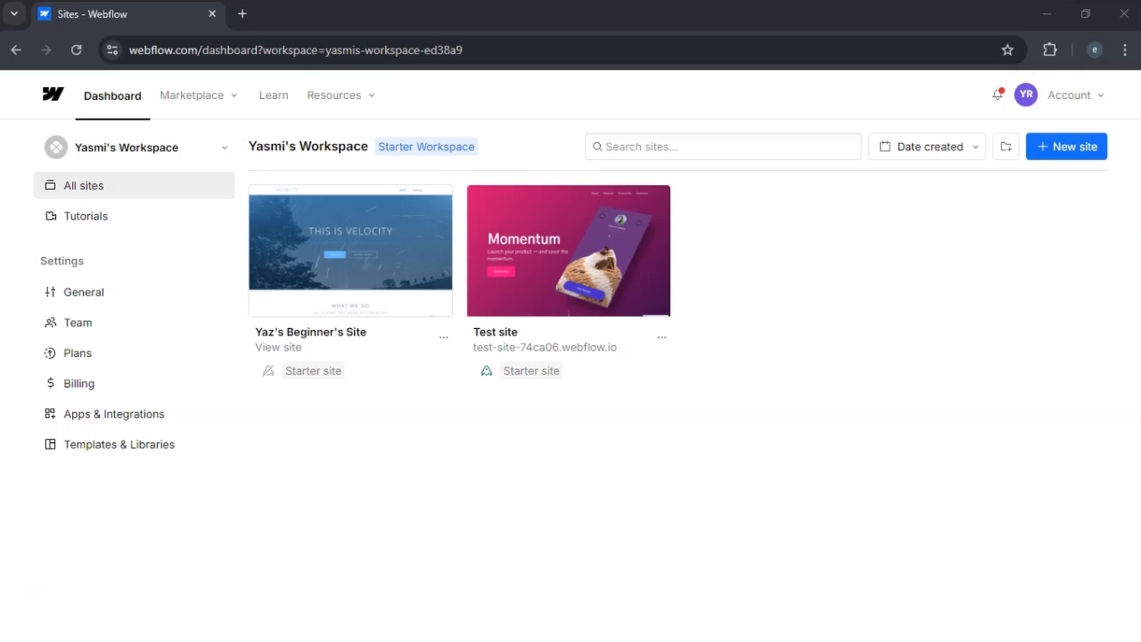
mouse_move(86, 610)
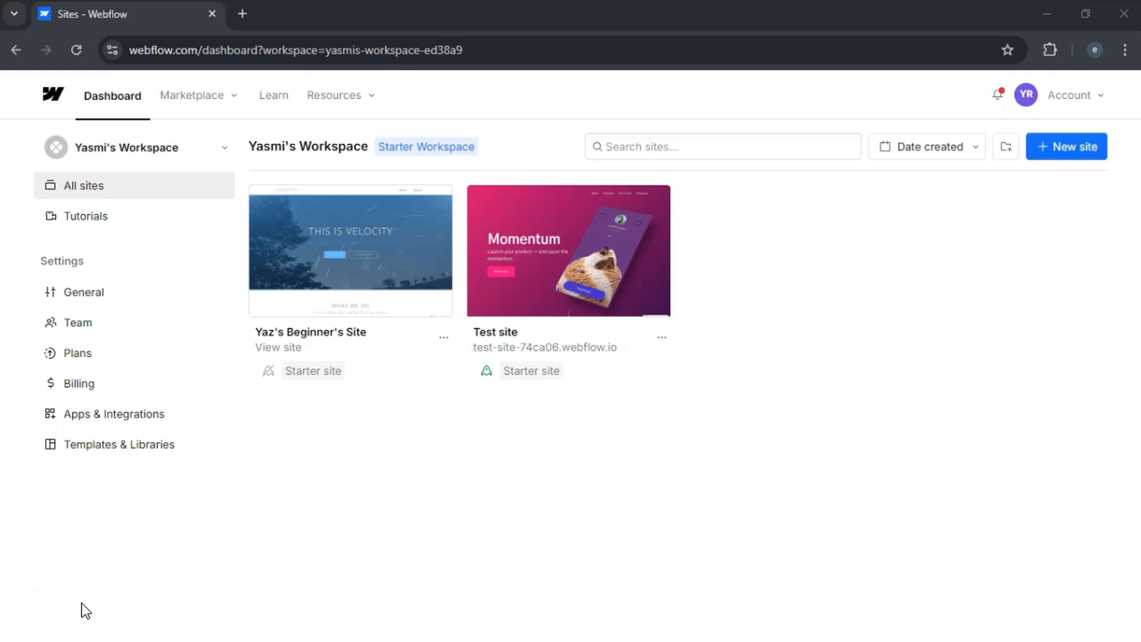
mouse_move(335, 478)
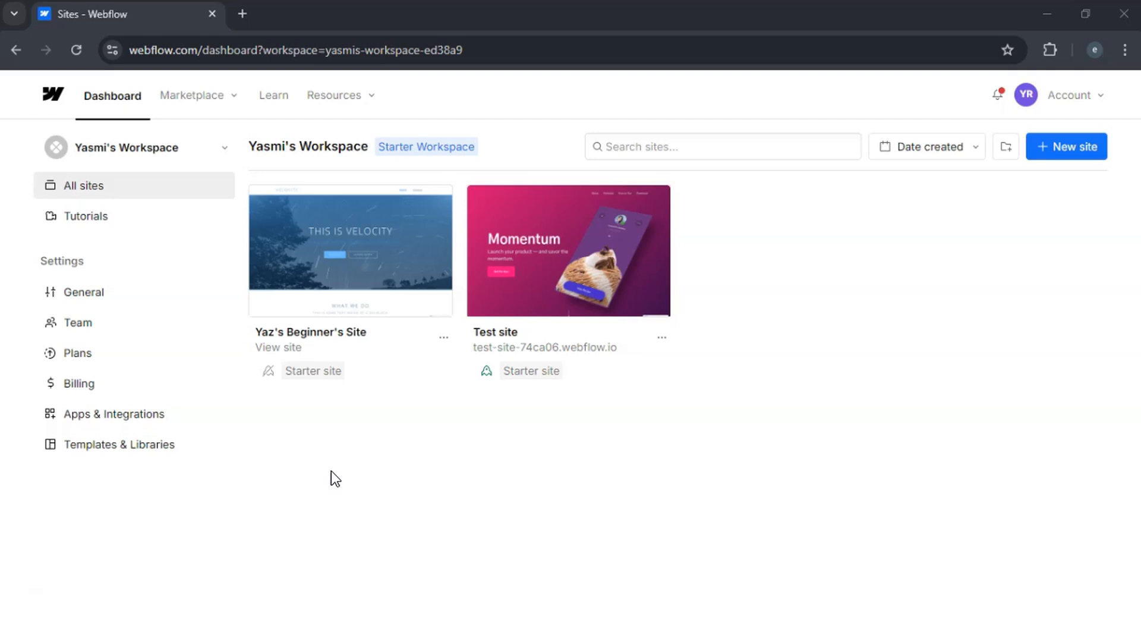
mouse_move(426, 243)
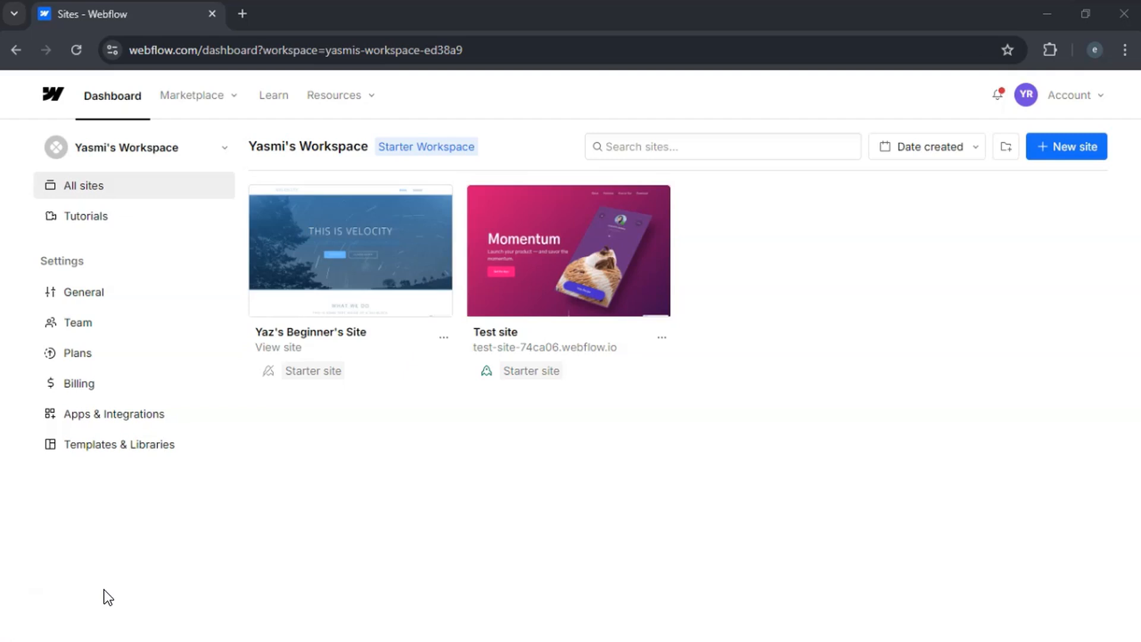
mouse_move(167, 539)
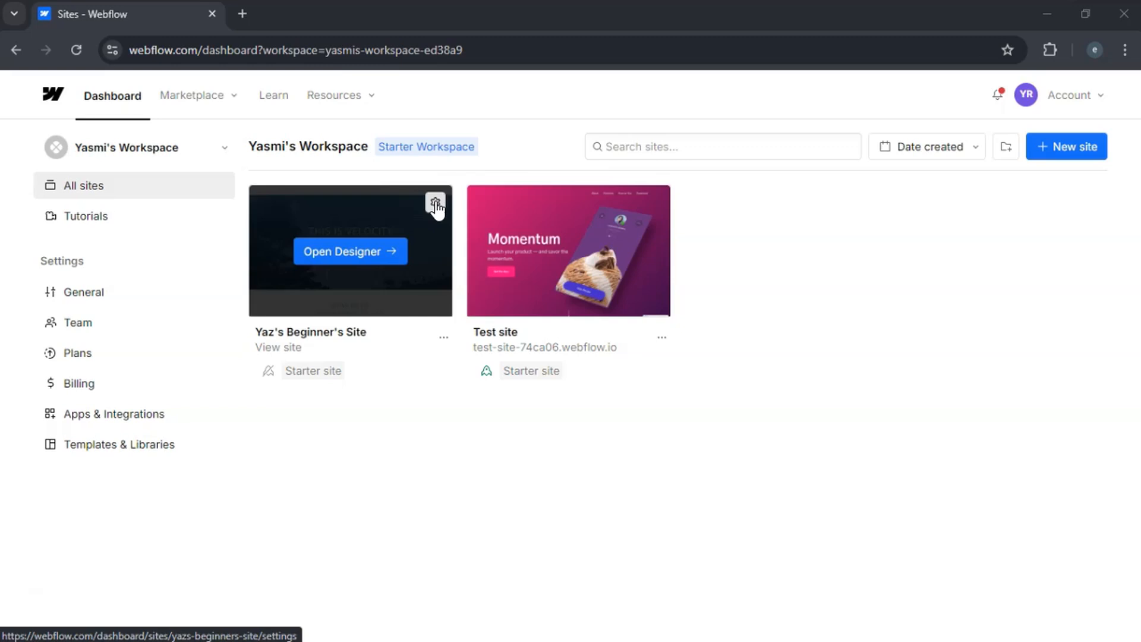
Step: Reach the Transfer site dialog for Yaz's Beginner's Site from its settings gear
click(436, 202)
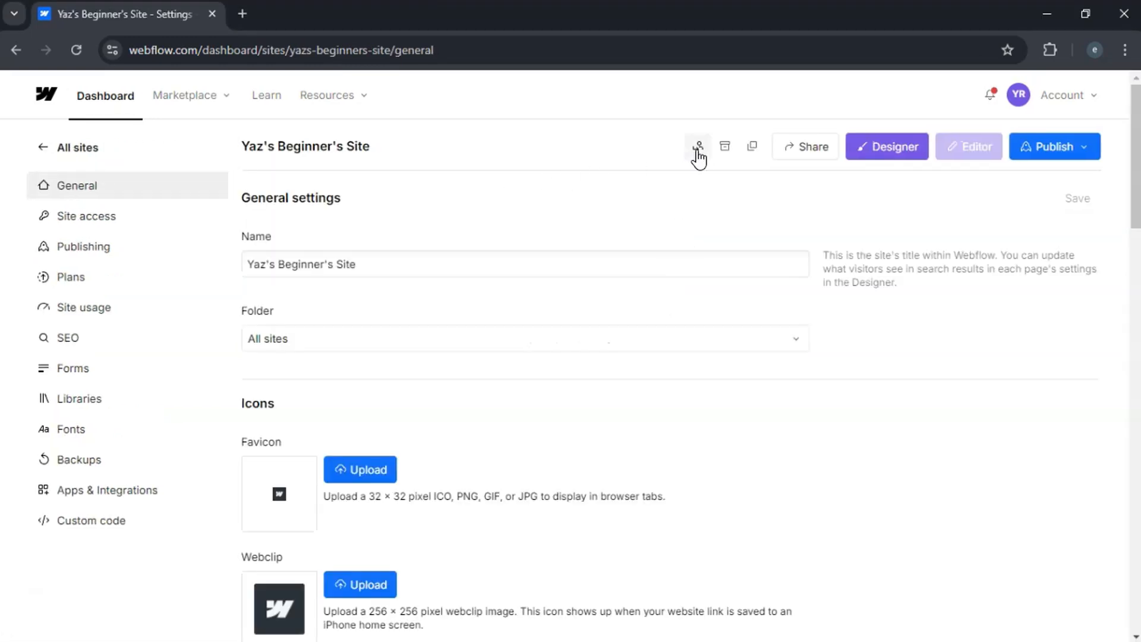
mouse_move(697, 146)
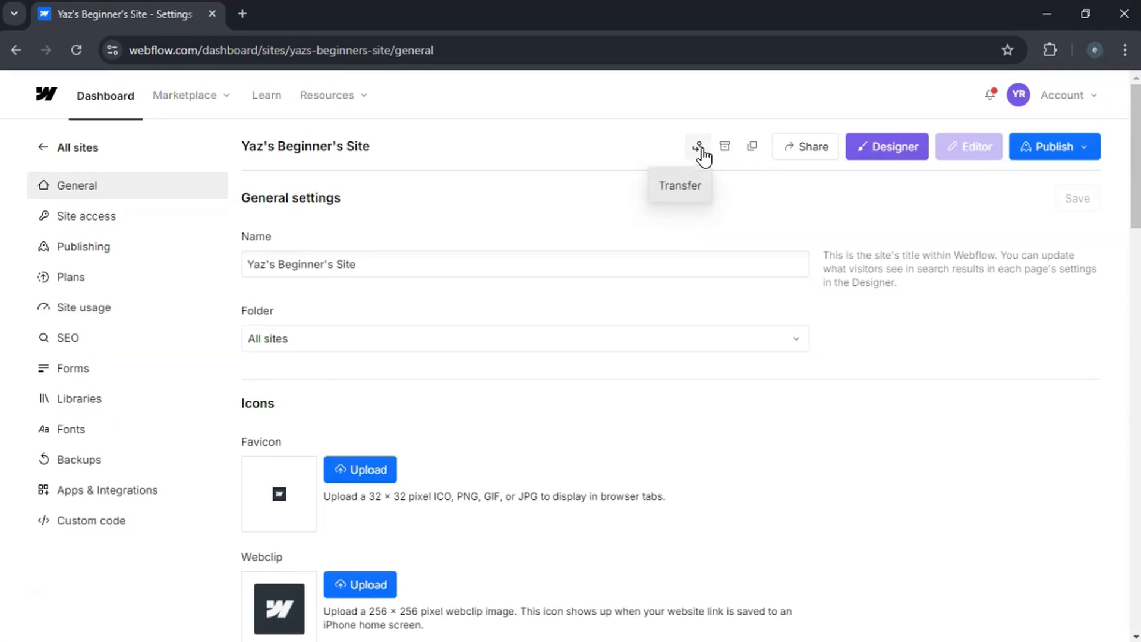
click(696, 146)
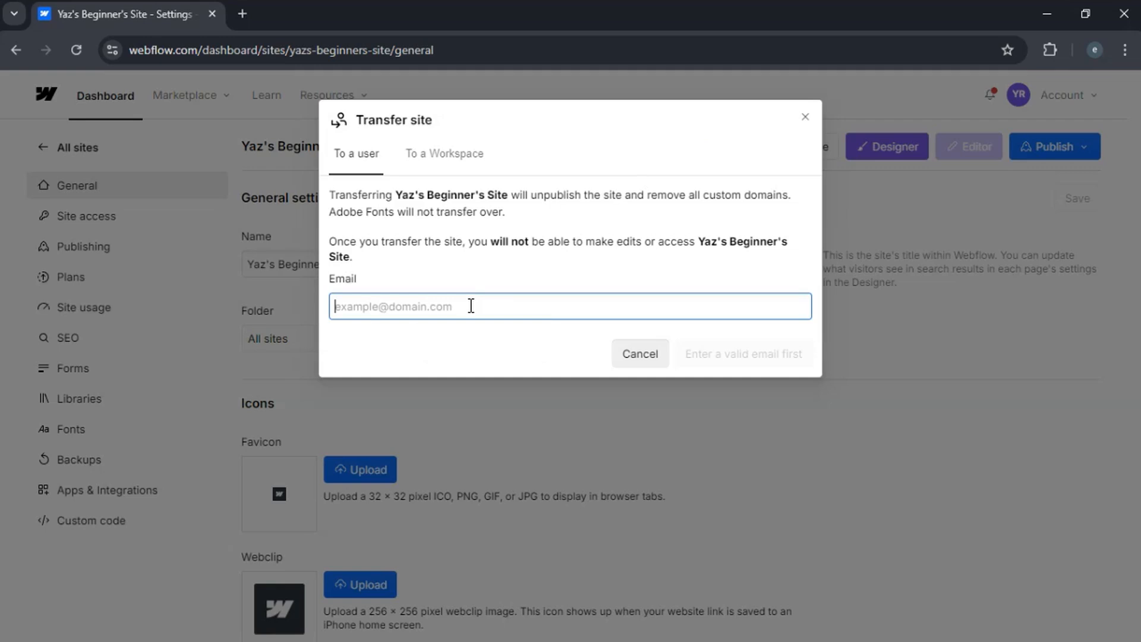
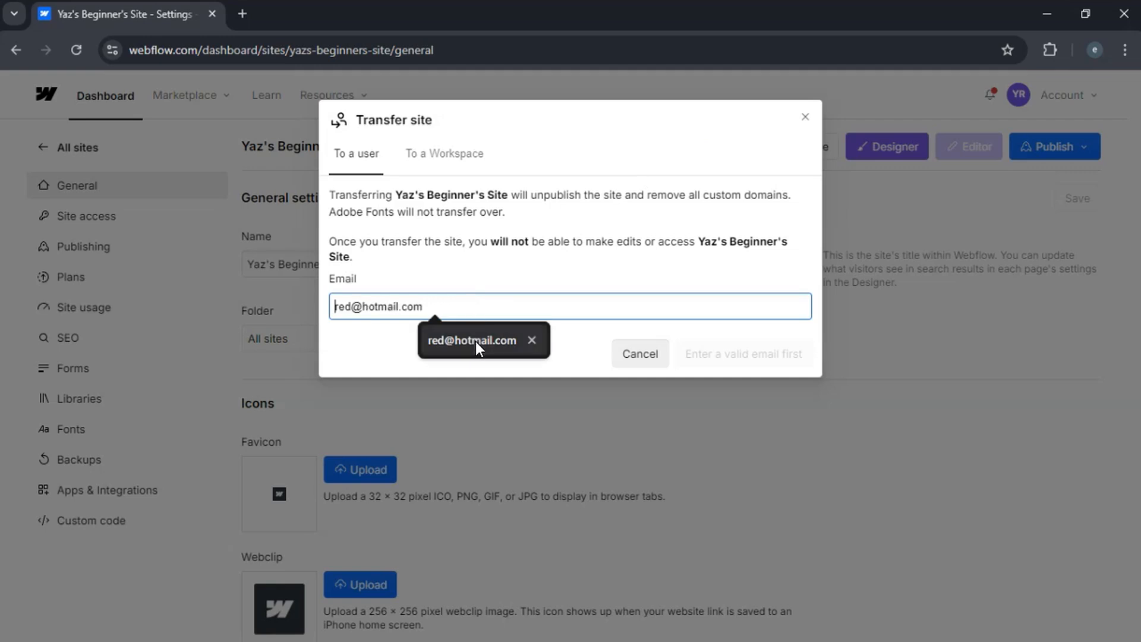
click(472, 340)
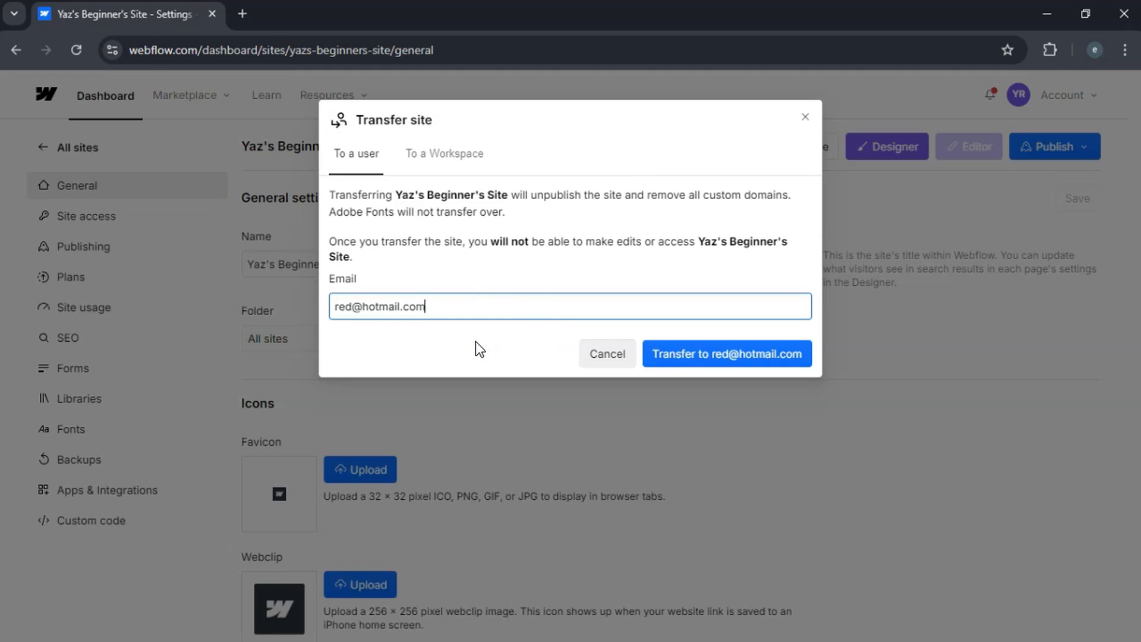
mouse_move(702, 354)
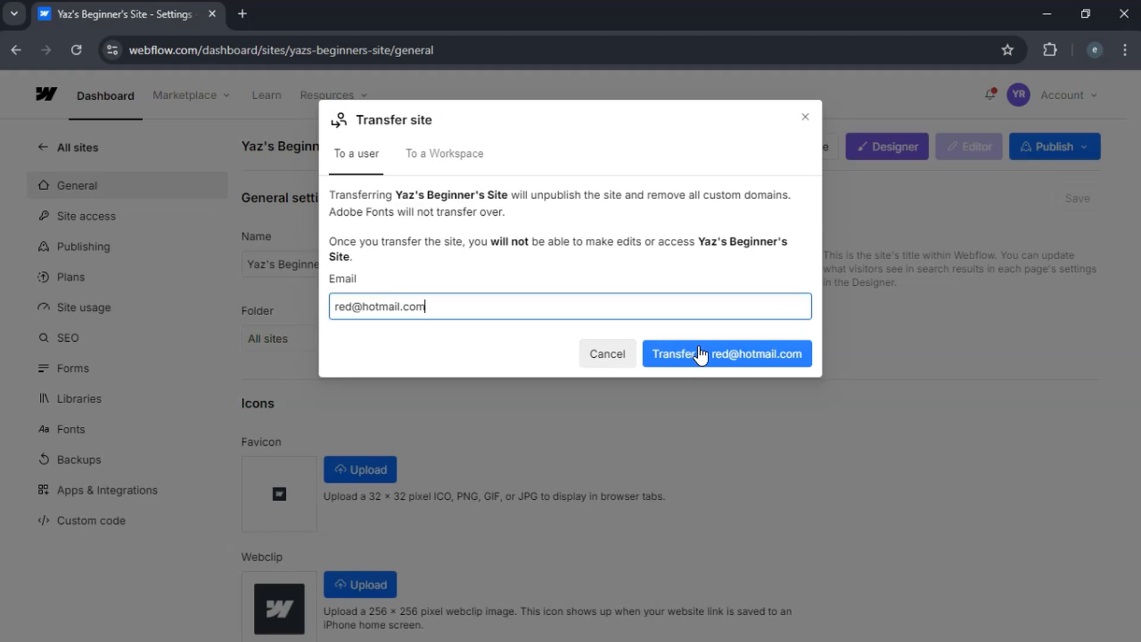
click(726, 354)
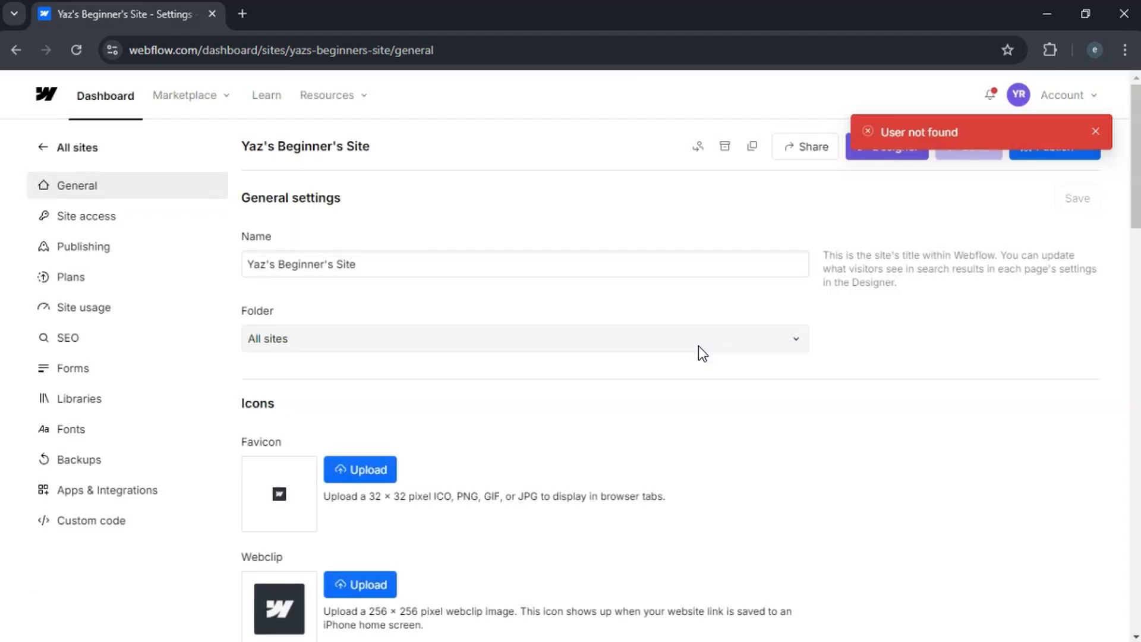
mouse_move(1094, 138)
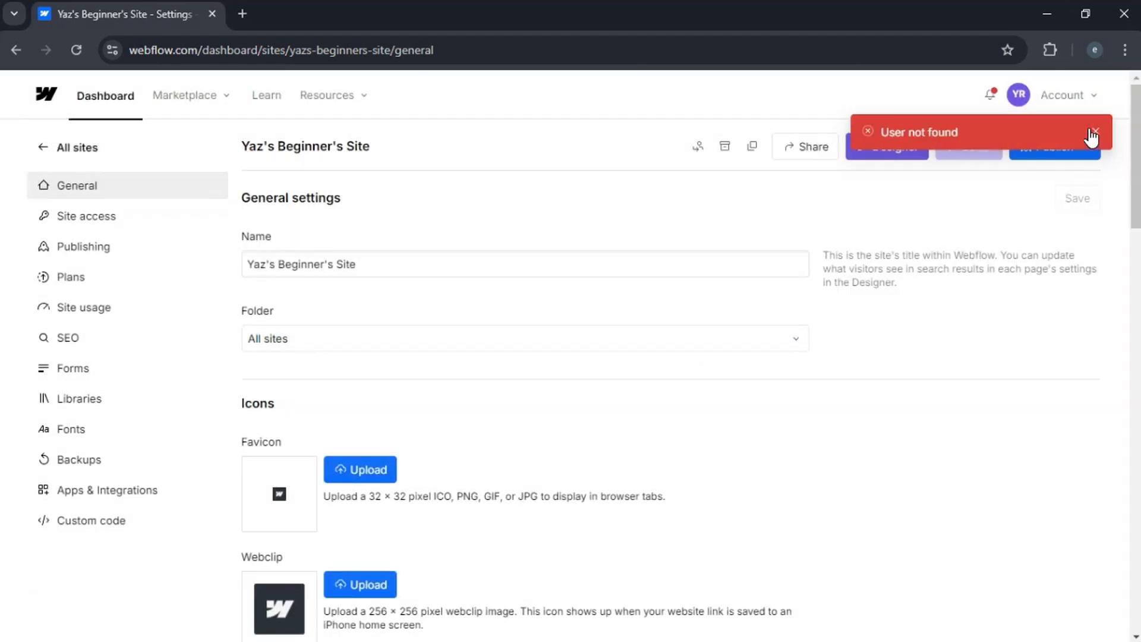
Step: Dismiss the 'User not found' toast and reopen the Transfer site dialog
click(1094, 133)
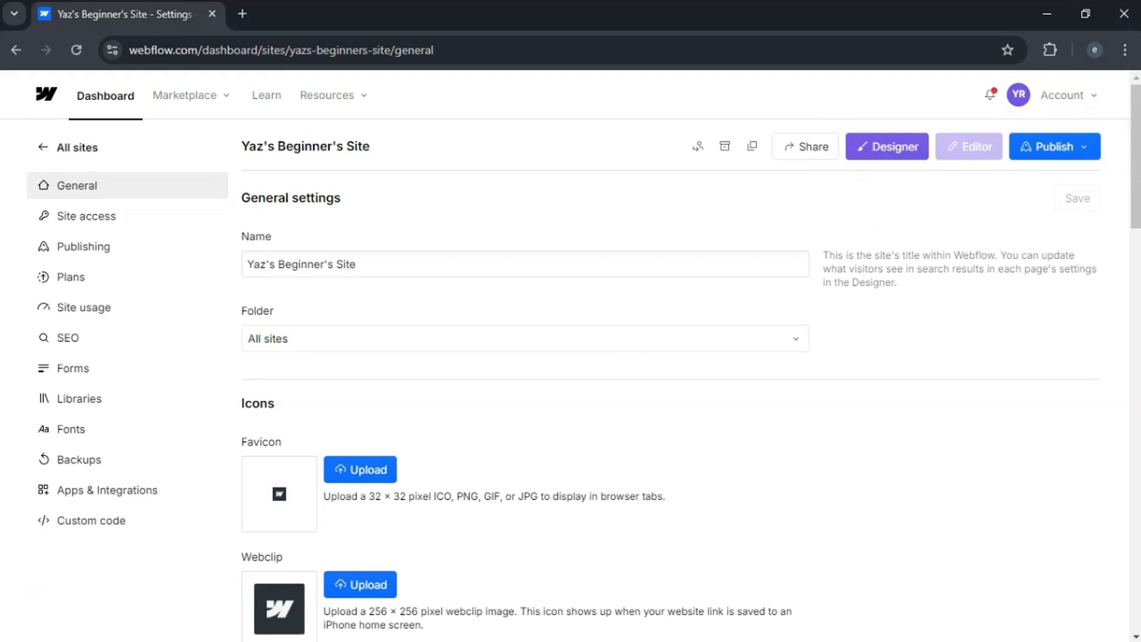
mouse_move(656, 146)
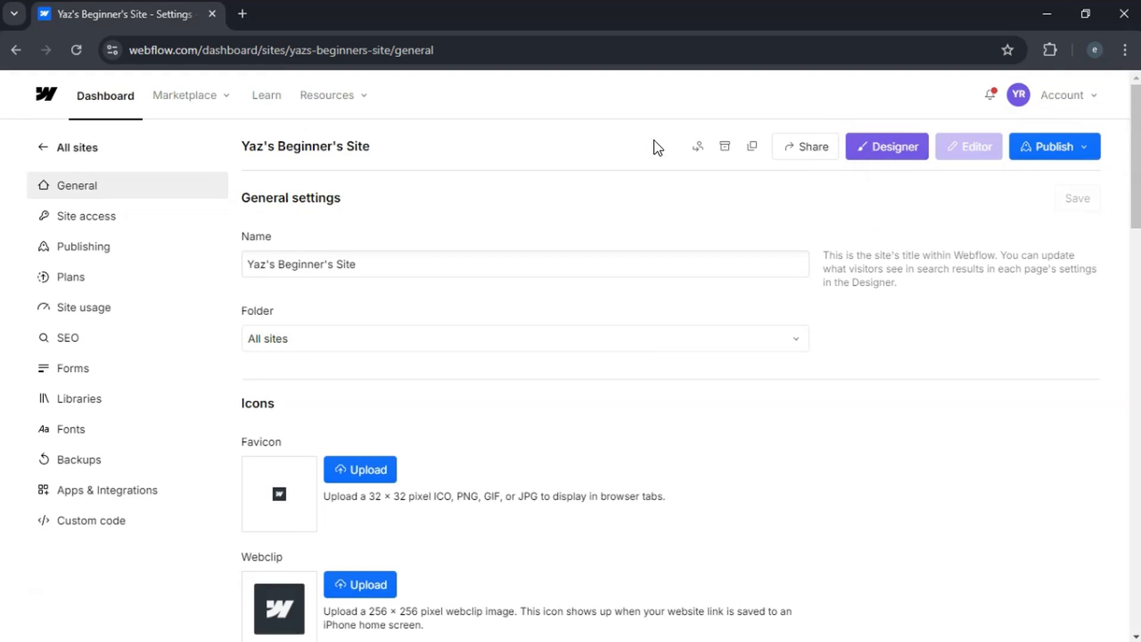
click(697, 146)
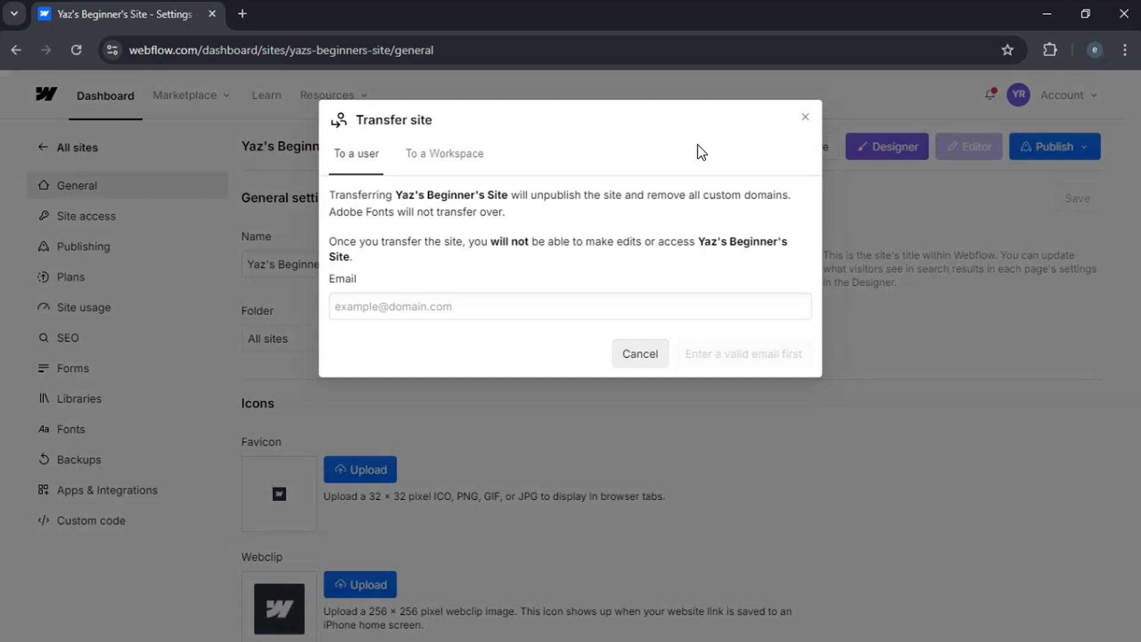
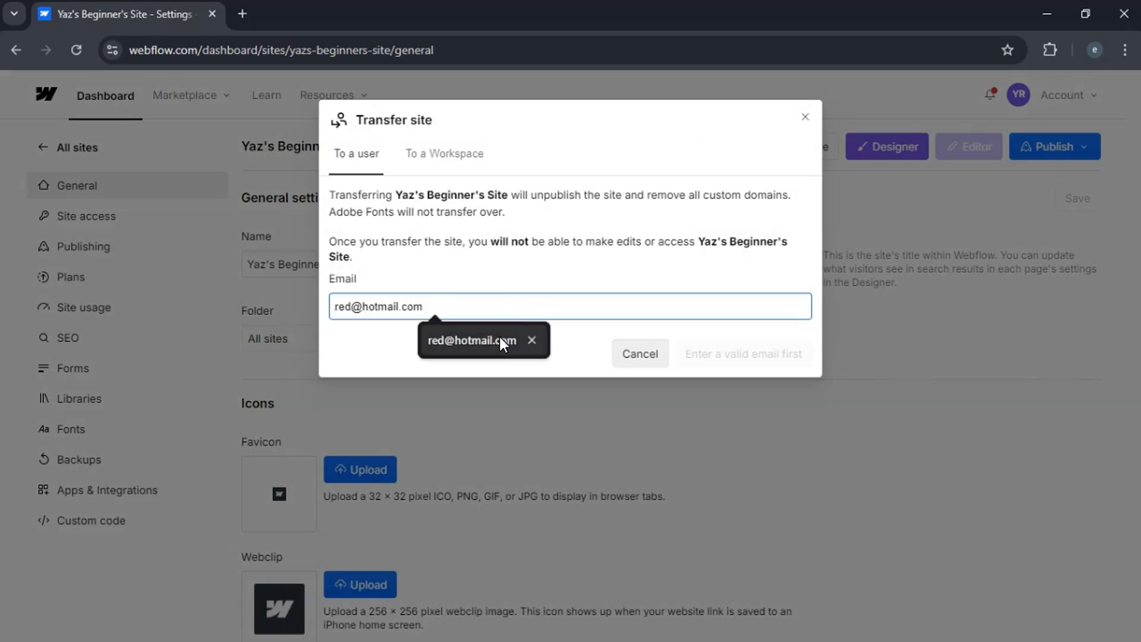
click(471, 340)
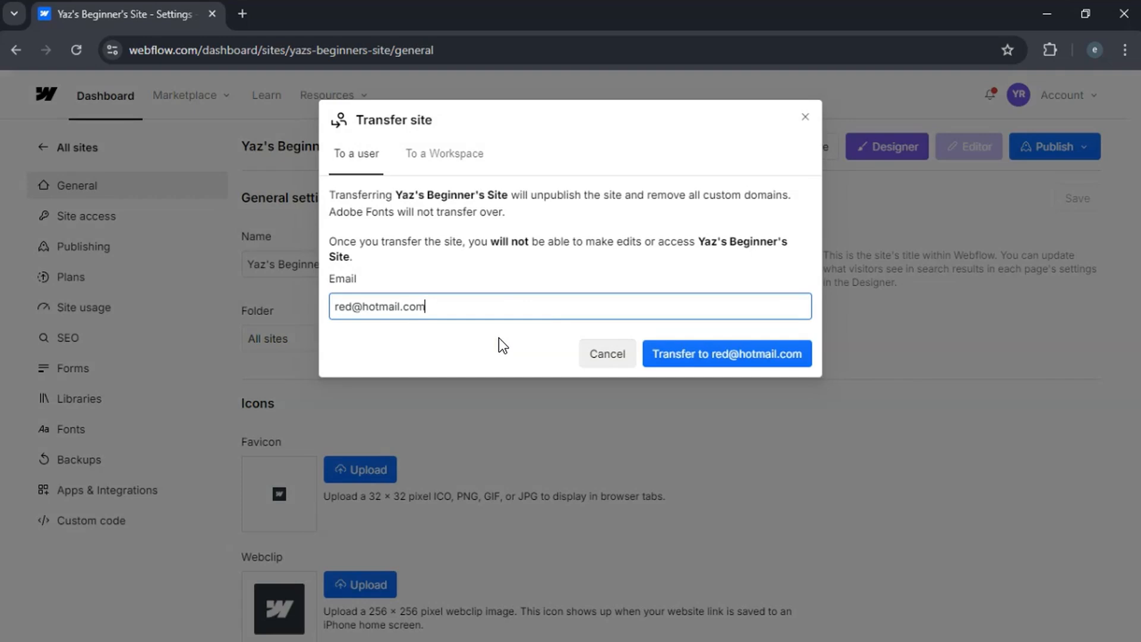
mouse_move(496, 345)
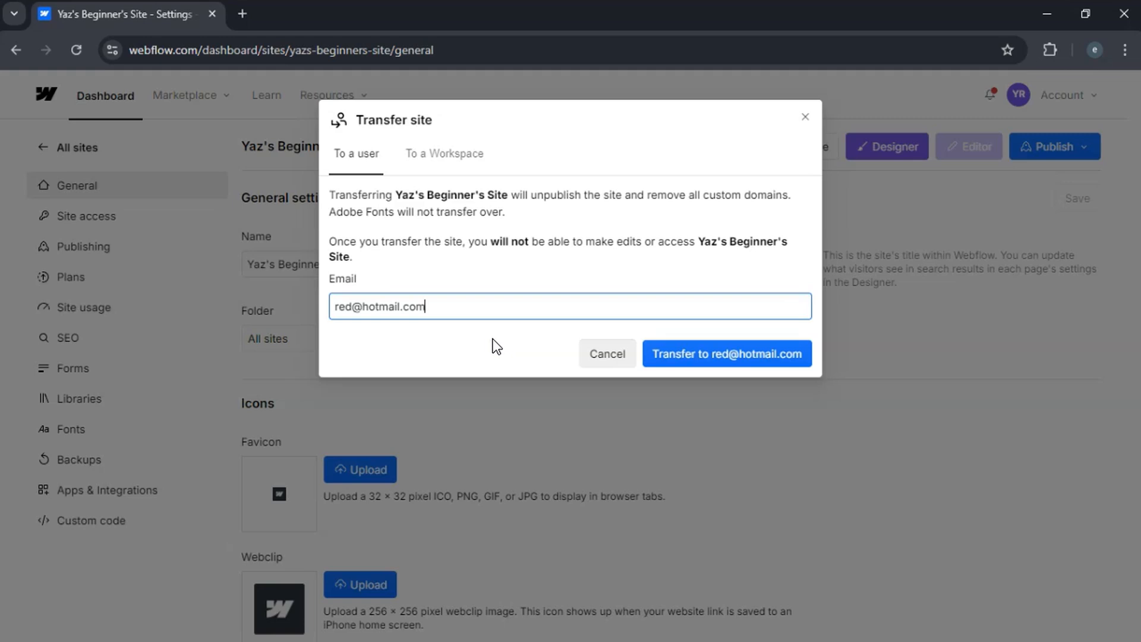
mouse_move(805, 118)
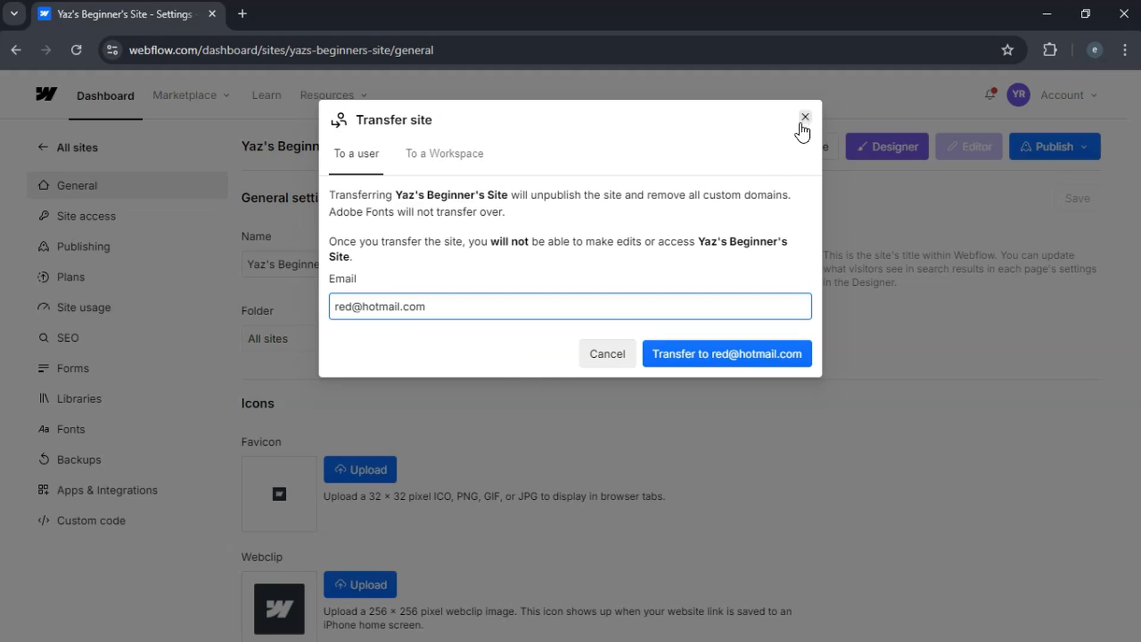
click(804, 117)
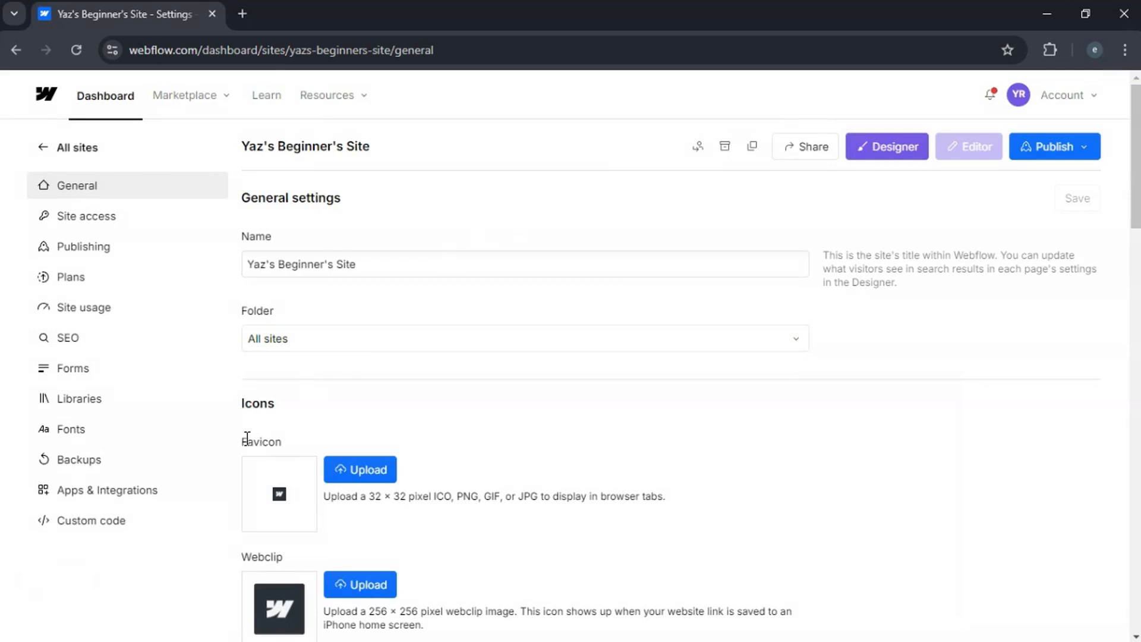